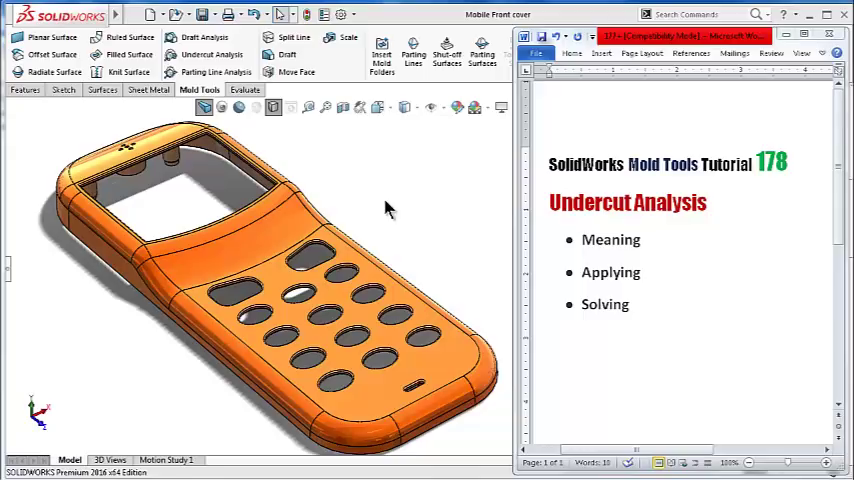
mouse_move(778, 342)
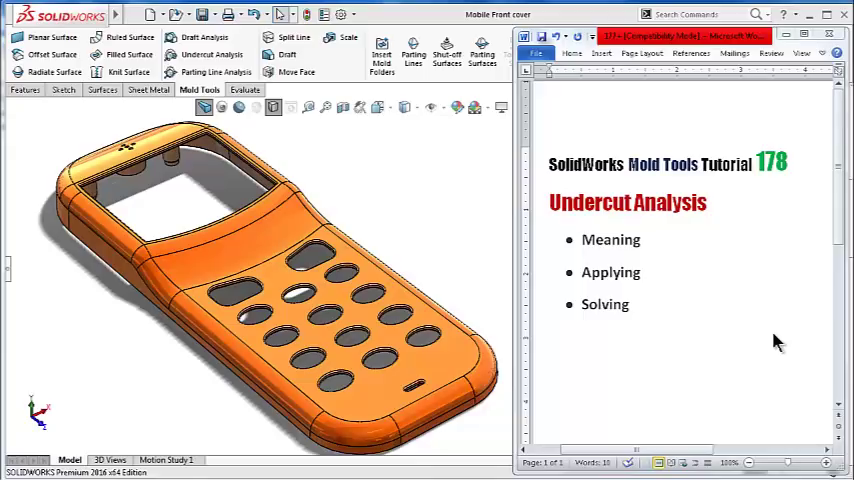
mouse_move(776, 342)
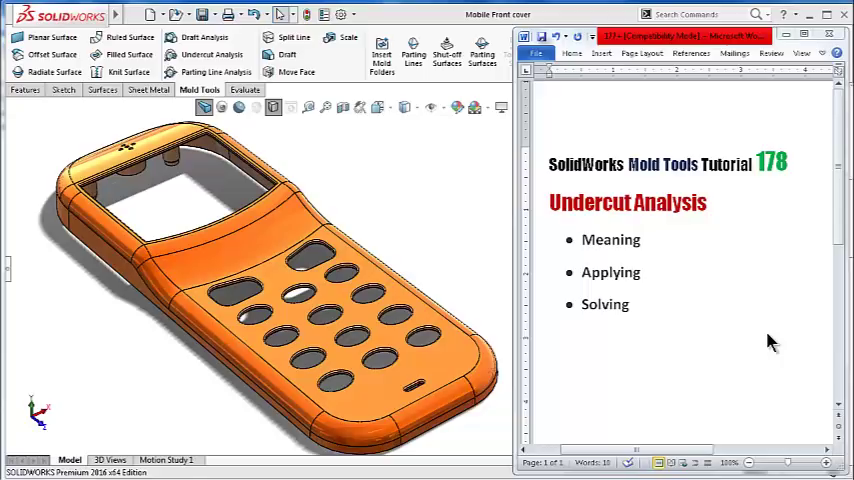
mouse_move(684, 324)
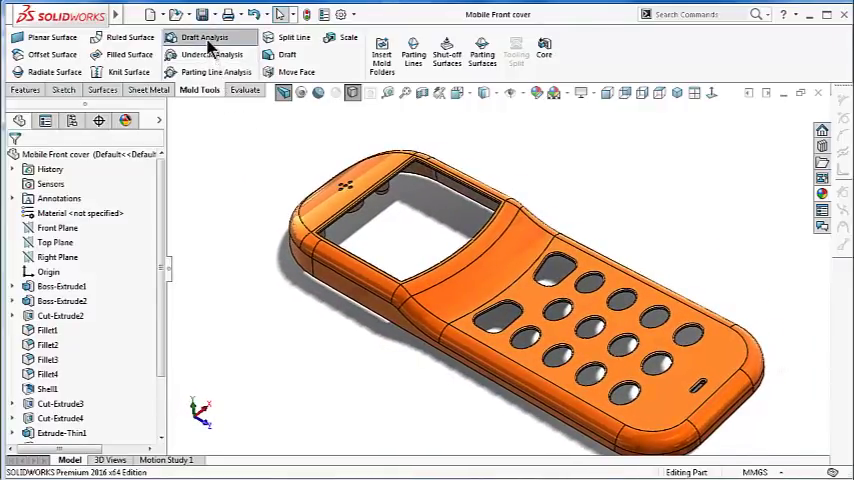
left_click(204, 36)
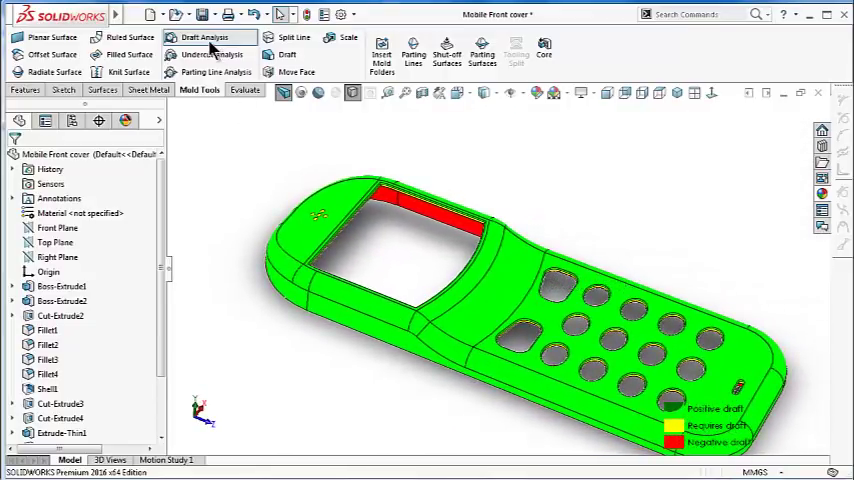
left_click(204, 36)
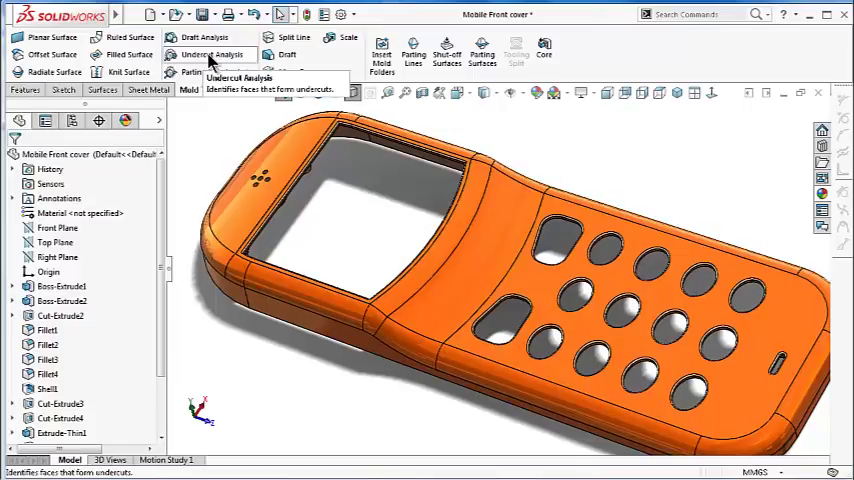
Step: Start an Undercut Analysis of the phone front cover from Mold Tools
left_click(212, 54)
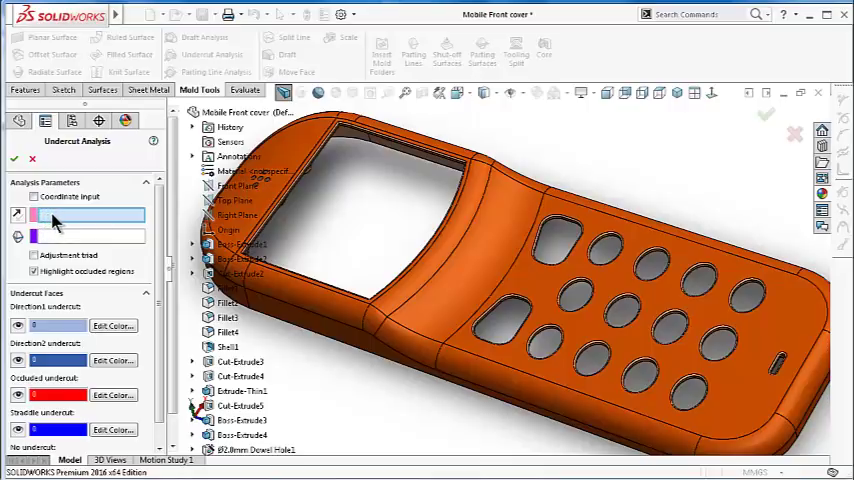
mouse_move(84, 222)
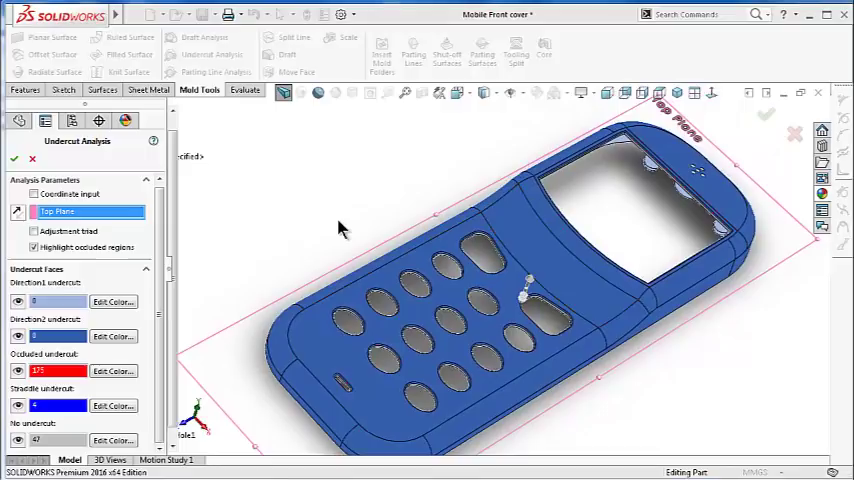
mouse_move(196, 296)
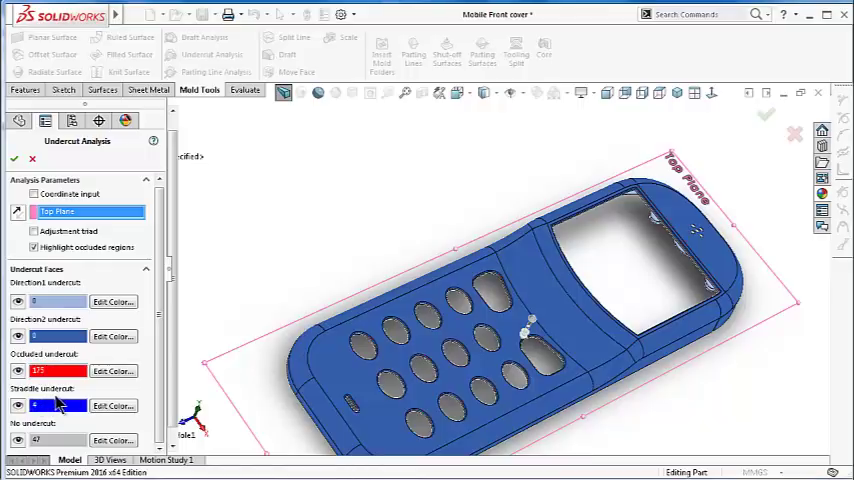
mouse_move(58, 404)
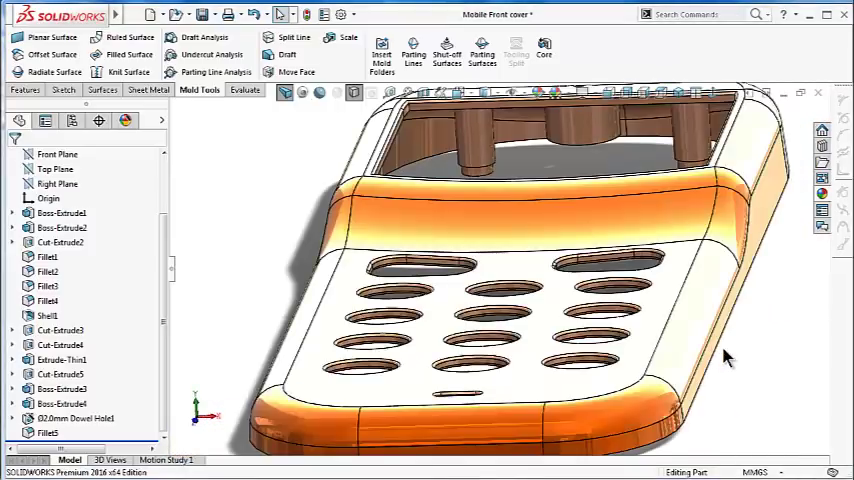
Step: Sketch an 8 mm rectangle on the cover's side wall and dimension it for the slot cut
left_click_drag(724, 356, 700, 396)
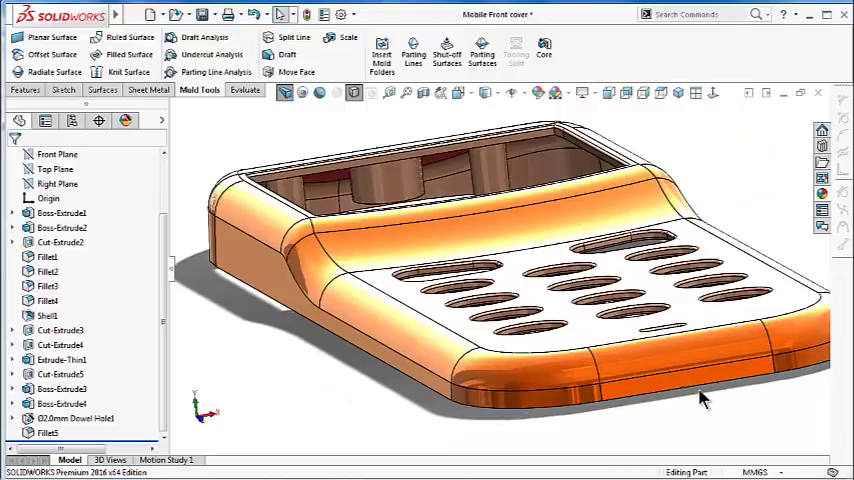
scroll("up", 3)
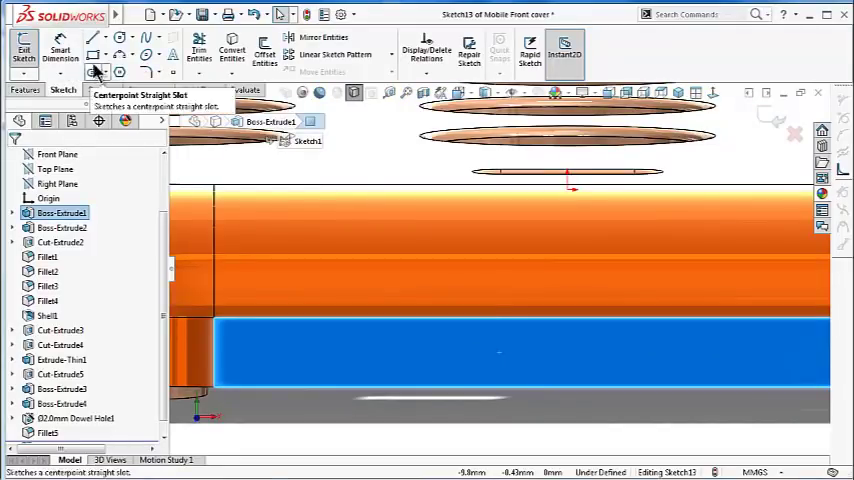
left_click(92, 56)
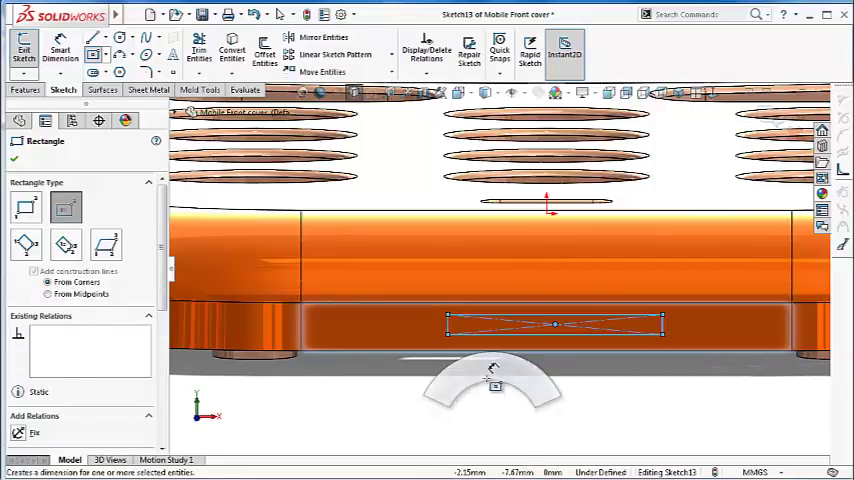
left_click(440, 322)
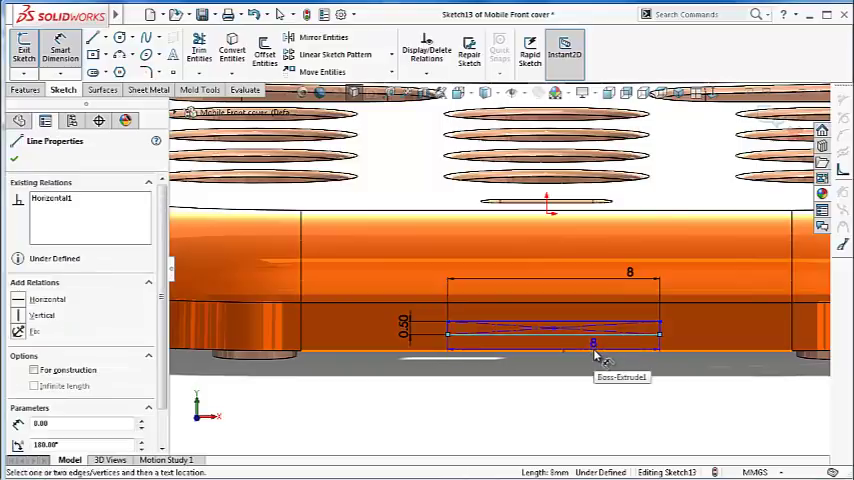
left_click(592, 344)
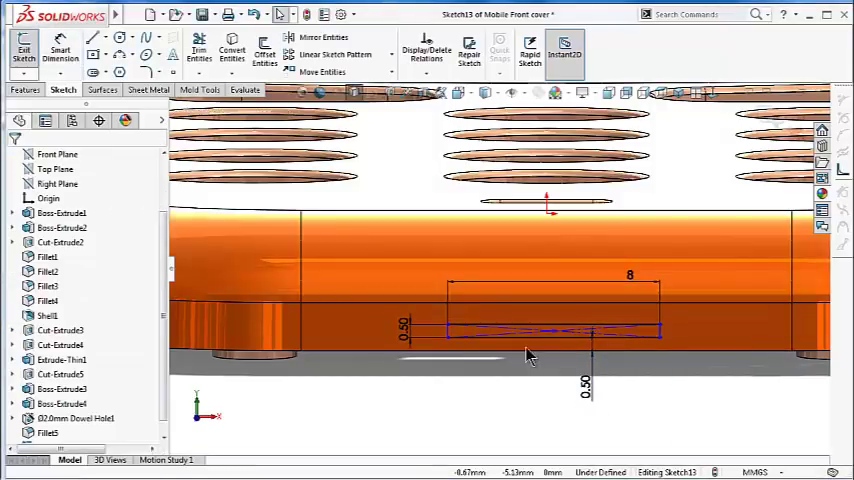
left_click(552, 332)
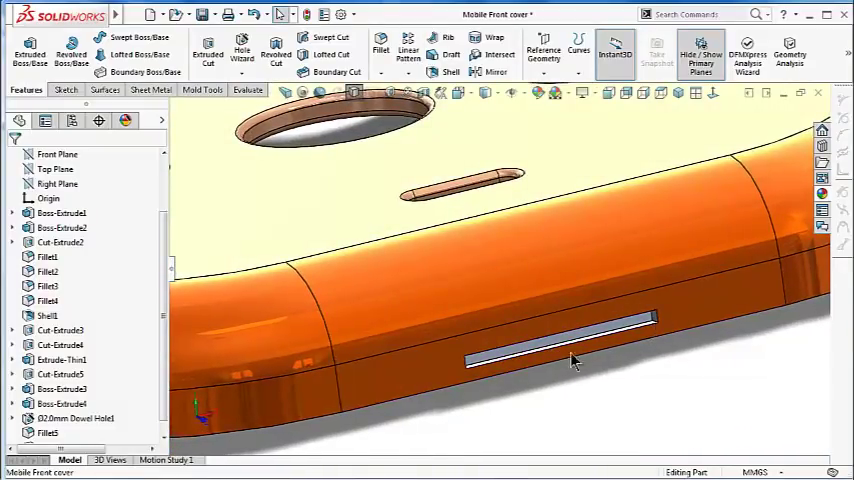
Step: Bring up the Mold Tools to rerun undercut analysis on the slotted cover
left_click_drag(570, 360, 610, 330)
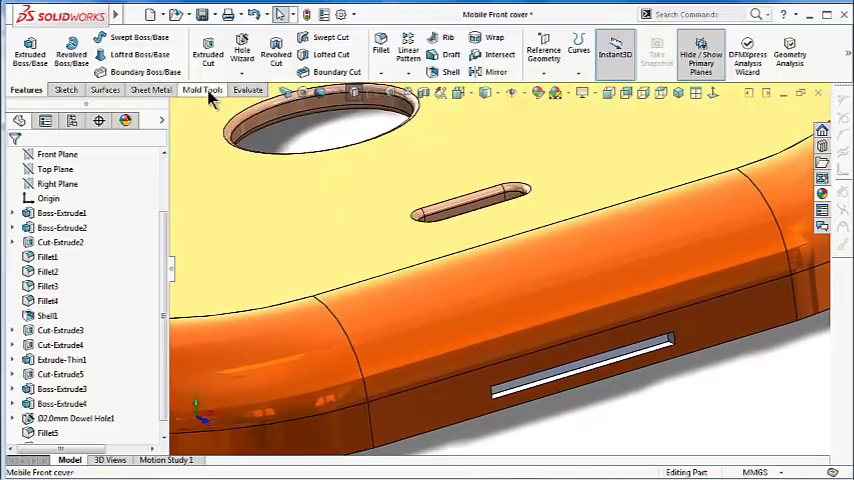
left_click(200, 90)
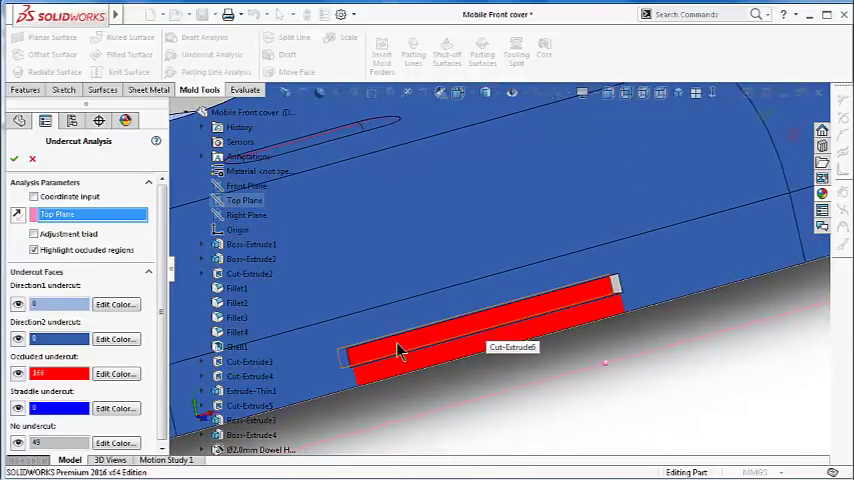
mouse_move(196, 384)
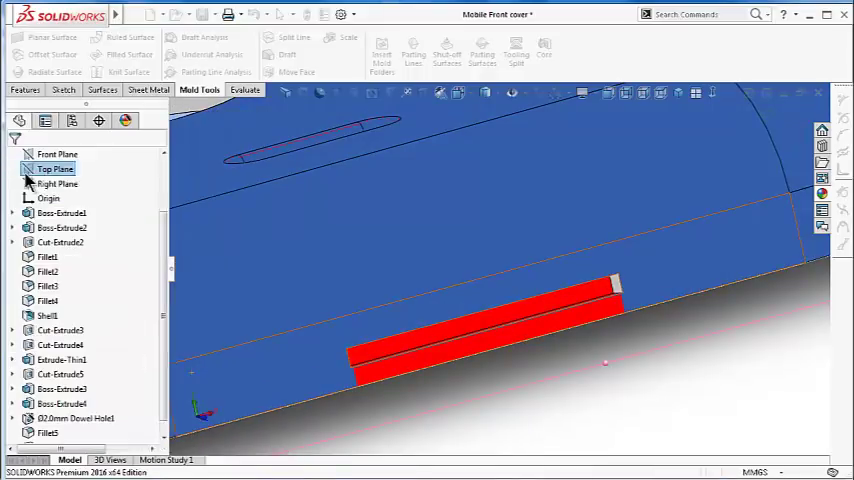
Step: Close the undercut analysis to begin a new sketch over the side slot
left_click(212, 54)
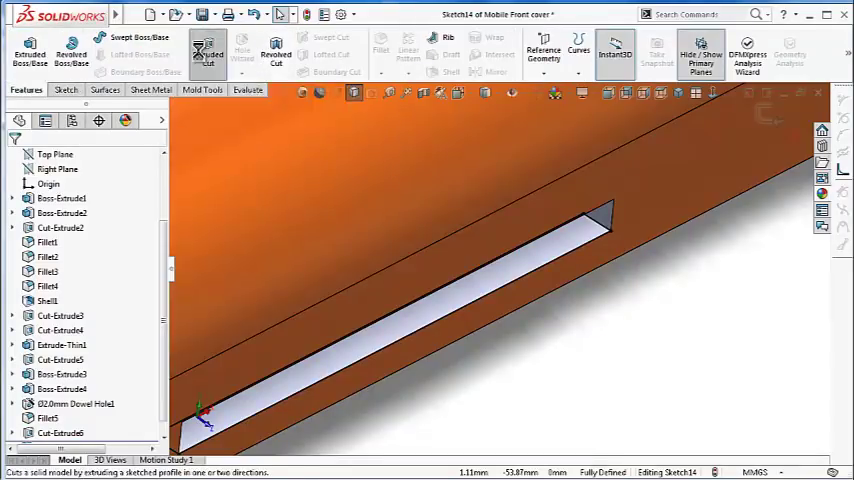
Step: Extrude-cut the new slot sketch, changing the Blind end condition to extend the cut
left_click(208, 56)
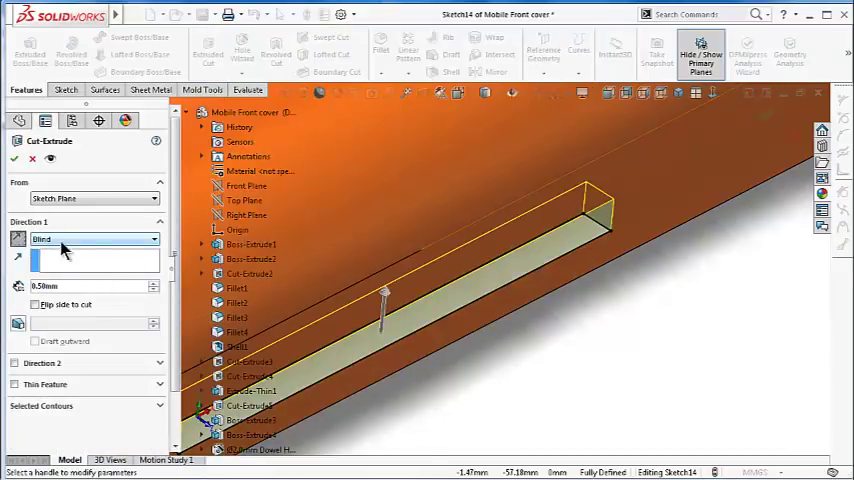
left_click(90, 240)
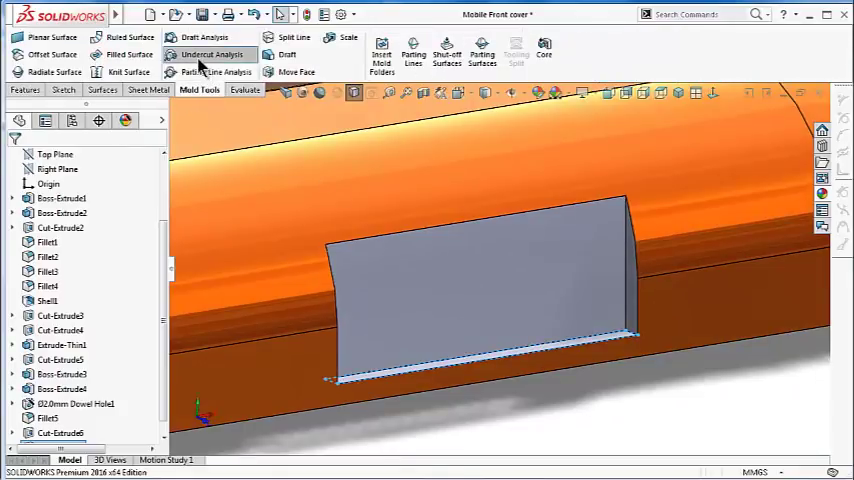
Step: Rerun Undercut Analysis against the Top Plane and inspect the red occluded slot end
left_click(212, 54)
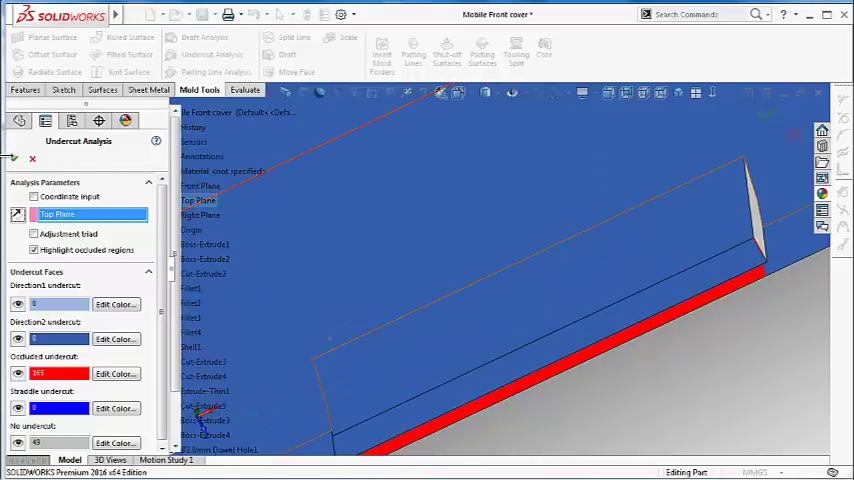
left_click(12, 158)
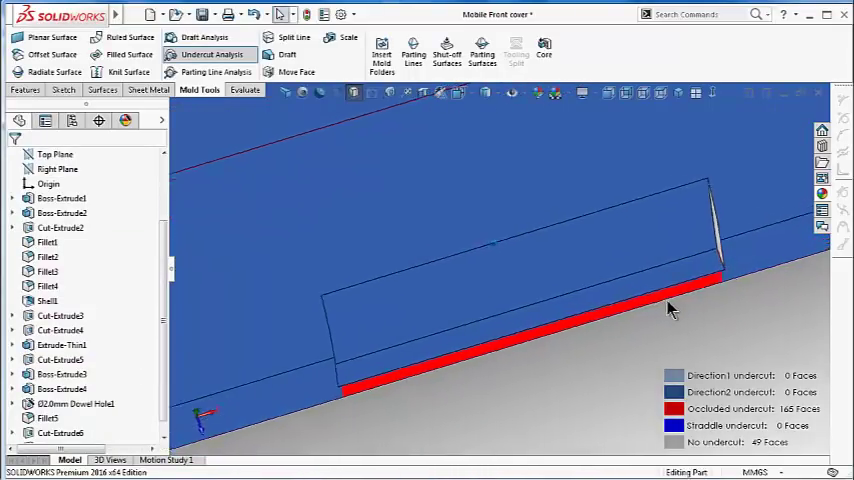
left_click_drag(670, 310, 710, 290)
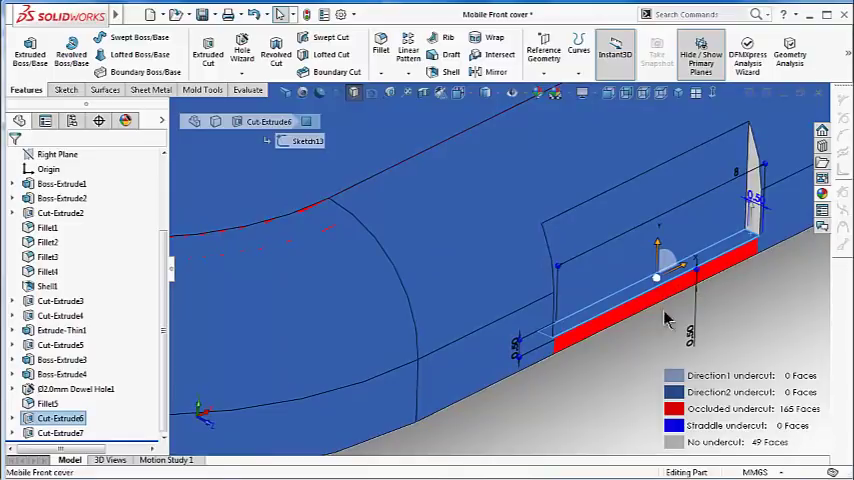
Step: Reopen Cut-Extrude7, the latest slot cut, for editing
left_click(60, 432)
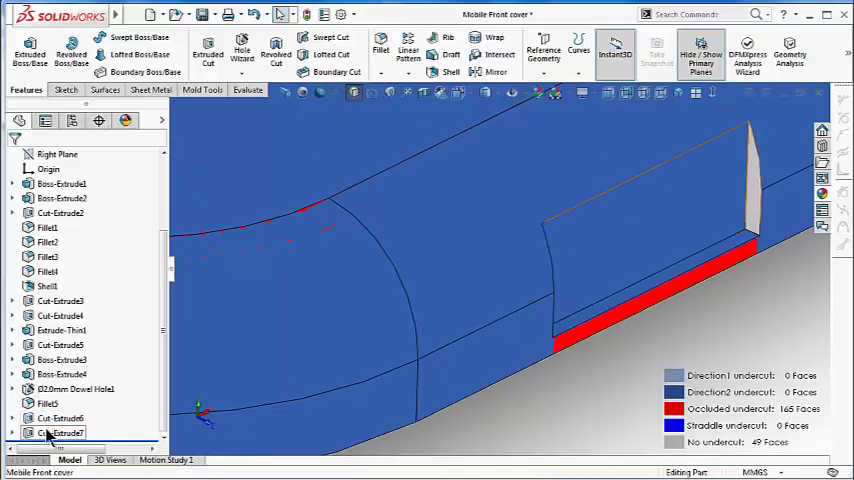
double_click(60, 432)
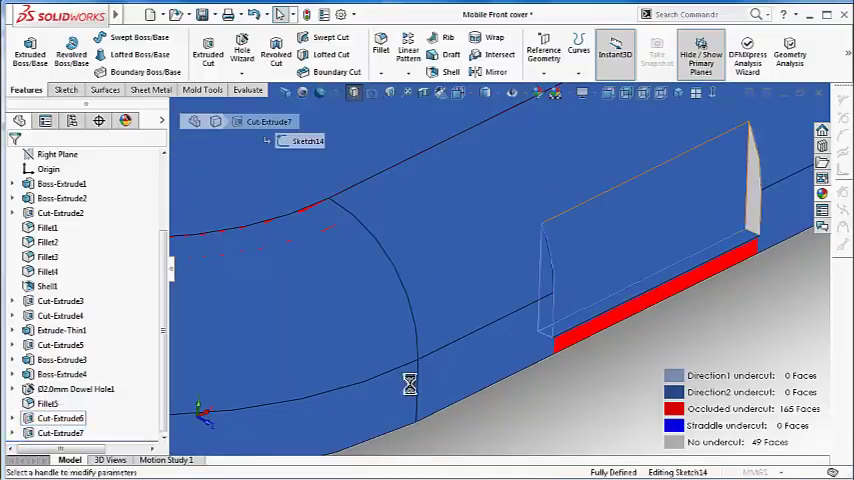